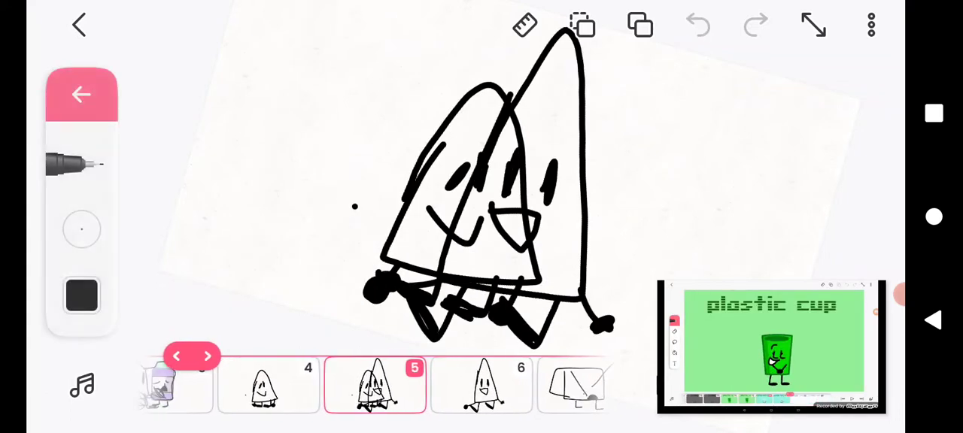
Step forward from frame 5 to frame 29, reaching the yellow-red streak
{"action": "left_click", "coordinate": [215, 356]}
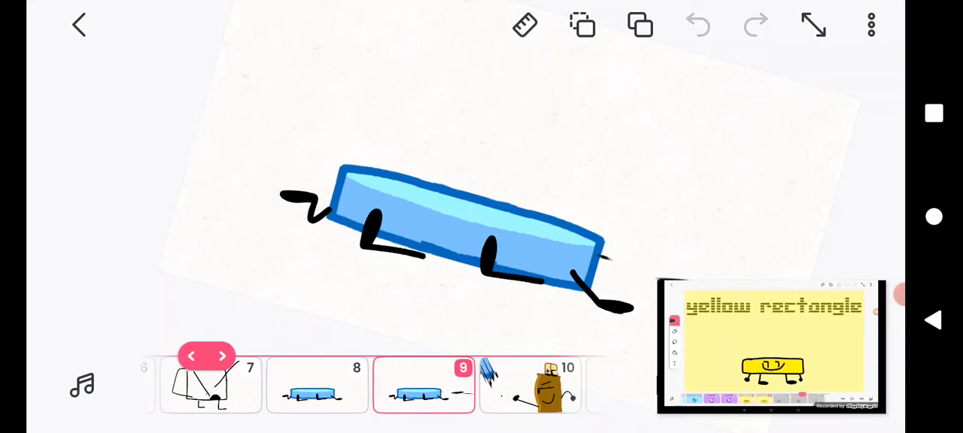
{"action": "left_click", "coordinate": [223, 356]}
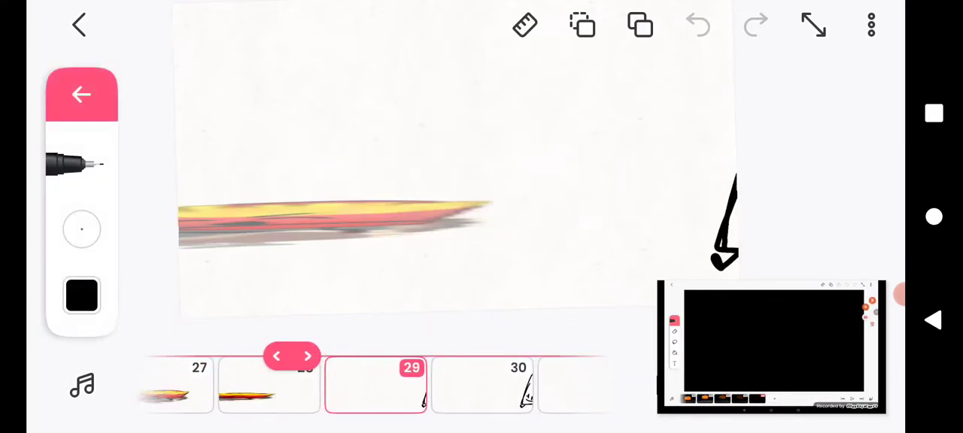
Step through frames 30 to 69, reaching the triangle beside the rectangle character
{"action": "left_click", "coordinate": [308, 356]}
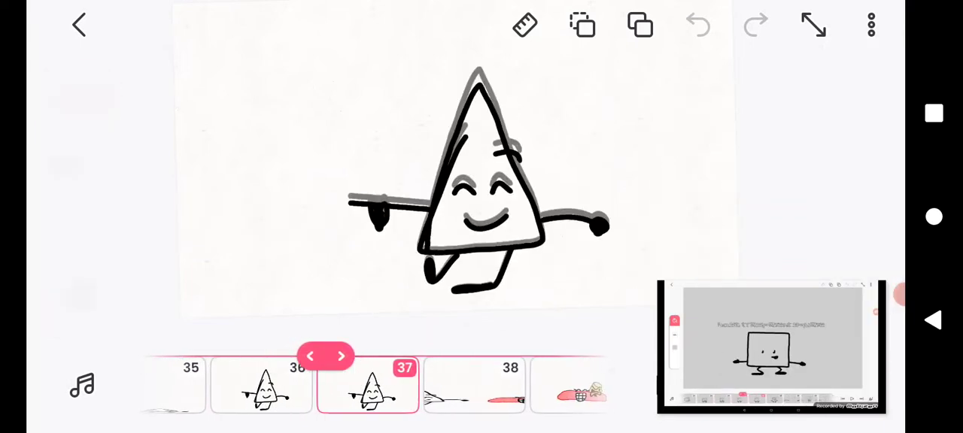
{"action": "left_click", "coordinate": [342, 355]}
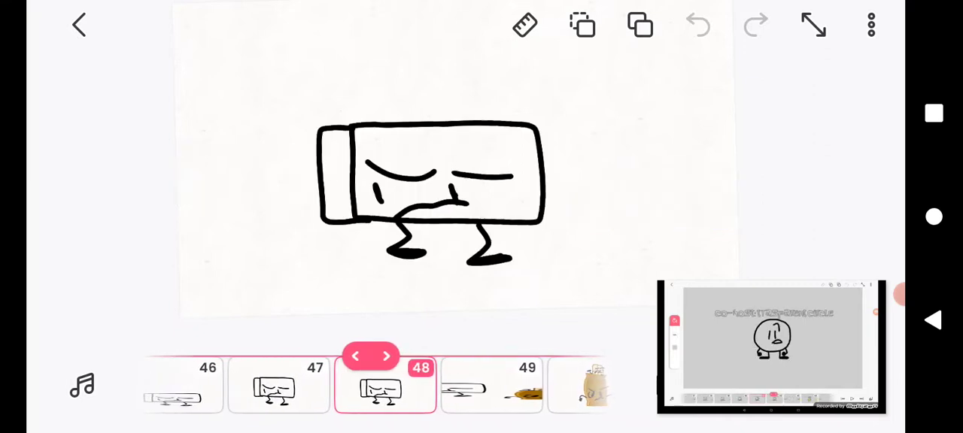
{"action": "left_click", "coordinate": [386, 356]}
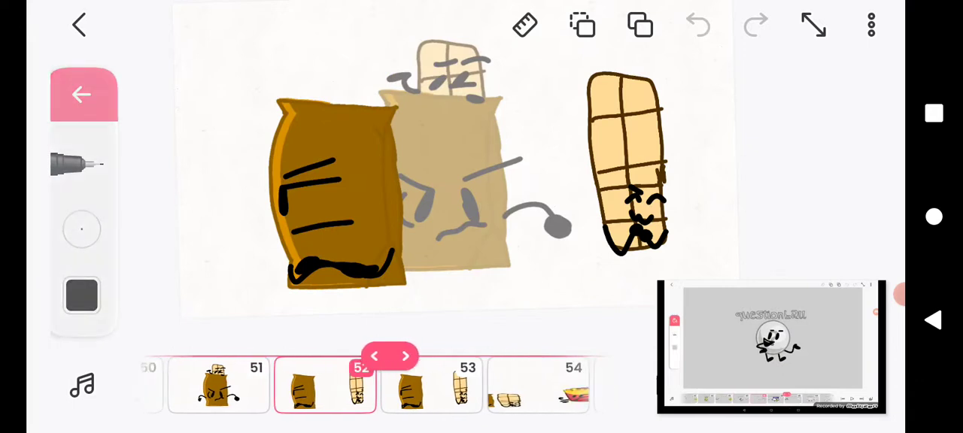
{"action": "left_click", "coordinate": [405, 356]}
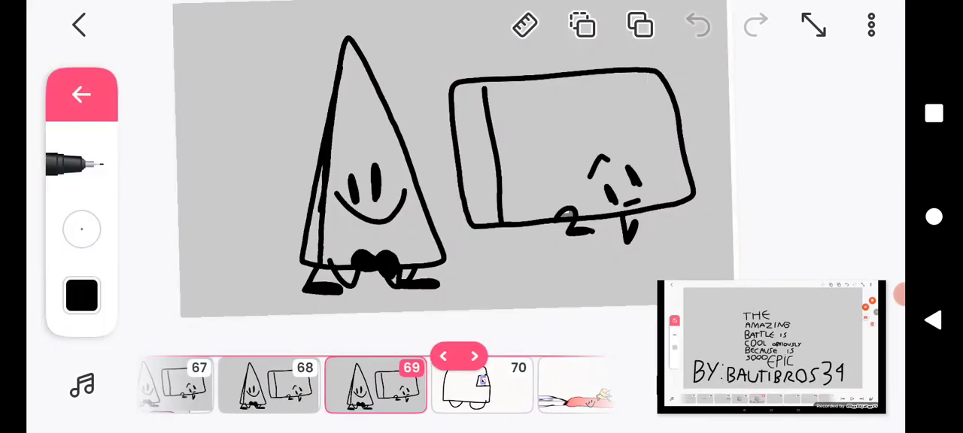
Step past frame 78 to frame 91, showing the red block and purple bottle
{"action": "left_click", "coordinate": [475, 357]}
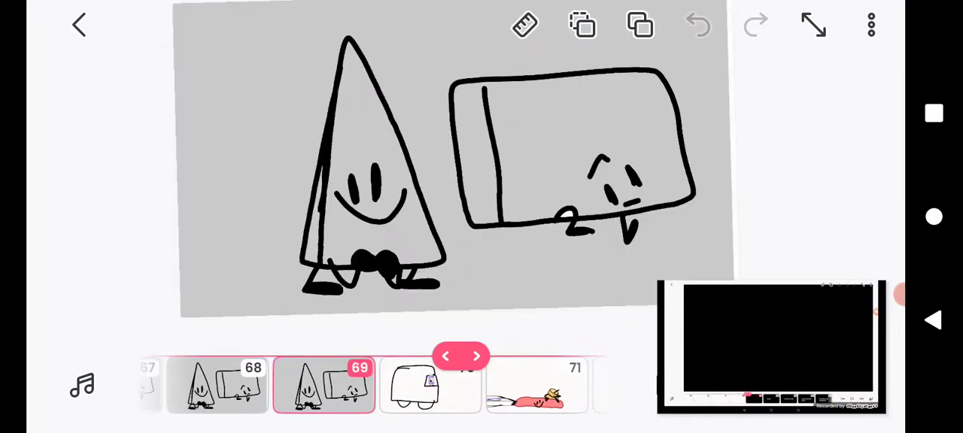
{"action": "left_click", "coordinate": [429, 386]}
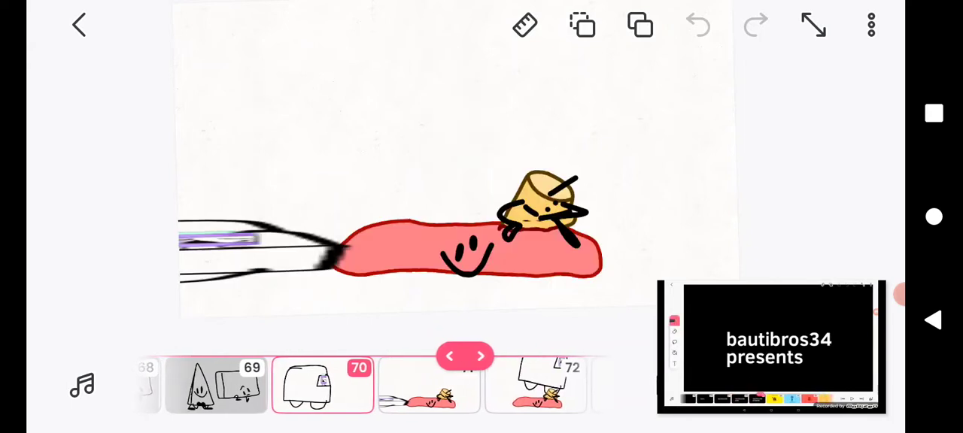
{"action": "left_click", "coordinate": [481, 356]}
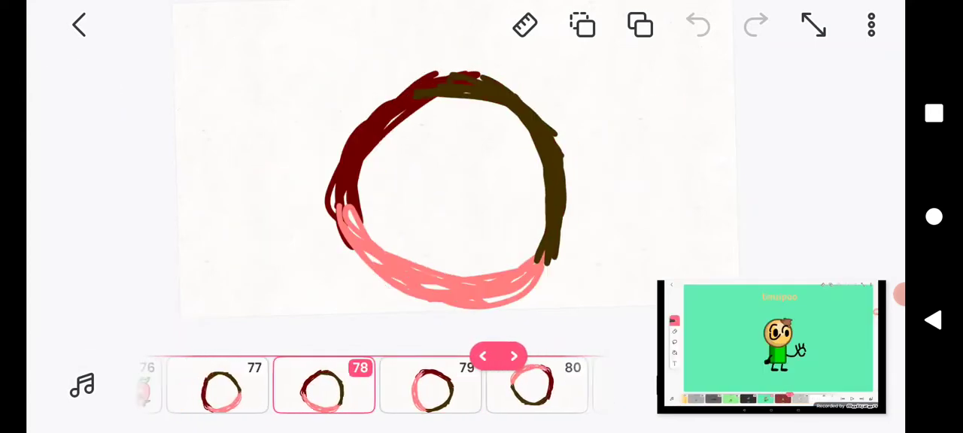
{"action": "left_click", "coordinate": [516, 356]}
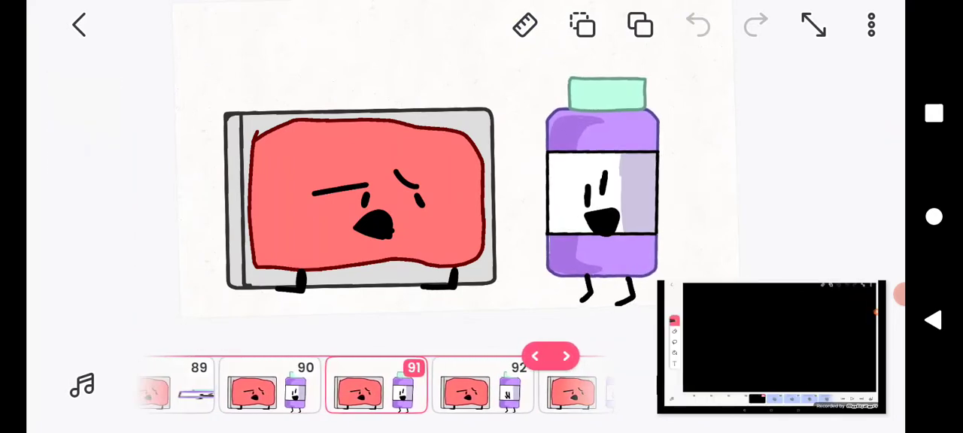
Reach frame 97, open and close the volume panel, then expand the drawing tools
{"action": "left_click", "coordinate": [567, 356]}
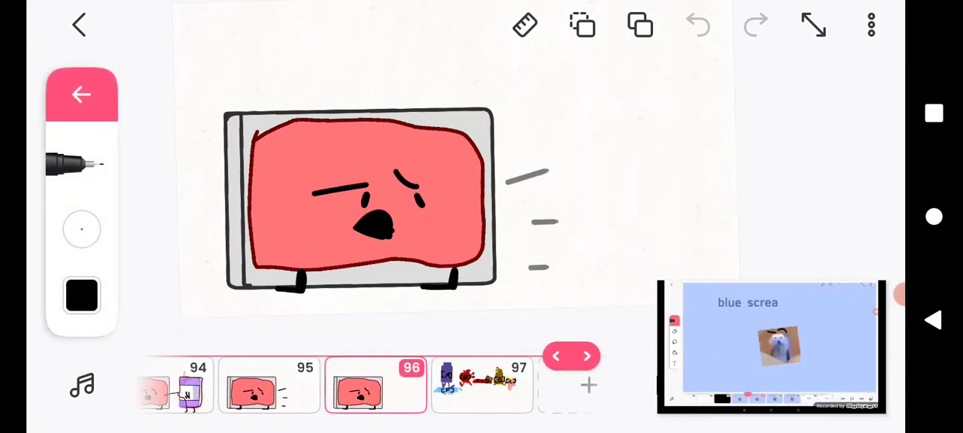
{"action": "left_click", "coordinate": [870, 25]}
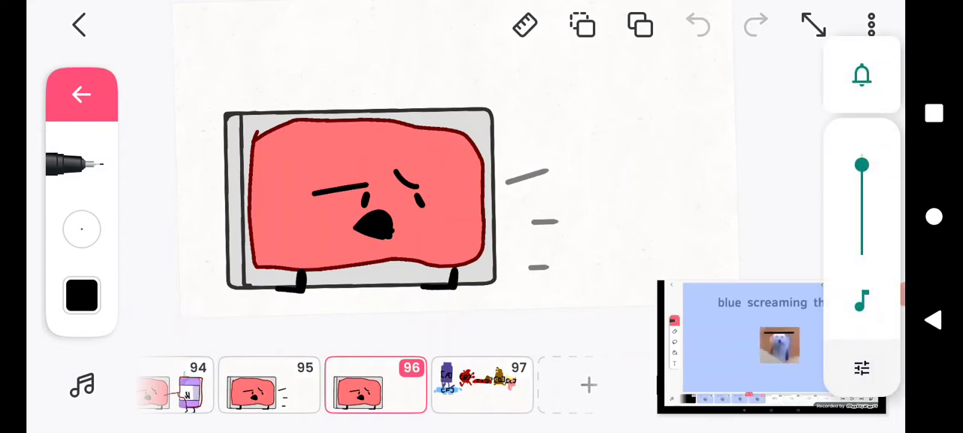
{"action": "left_click", "coordinate": [482, 386]}
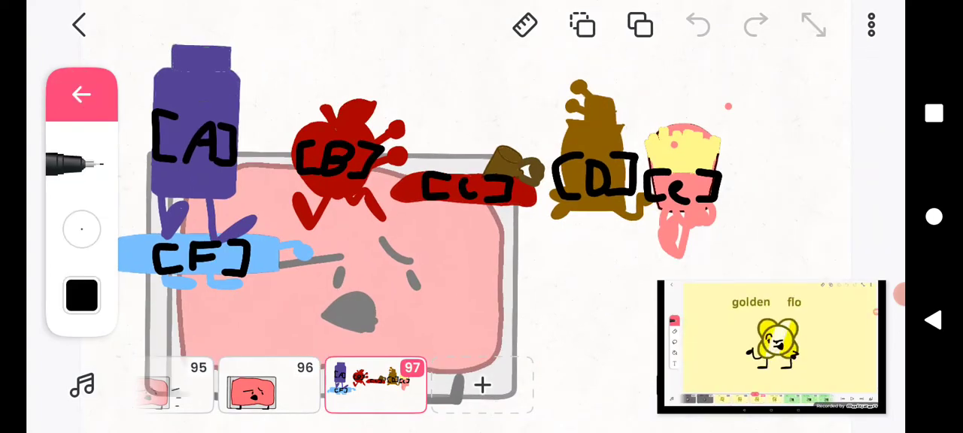
{"action": "left_click", "coordinate": [81, 94]}
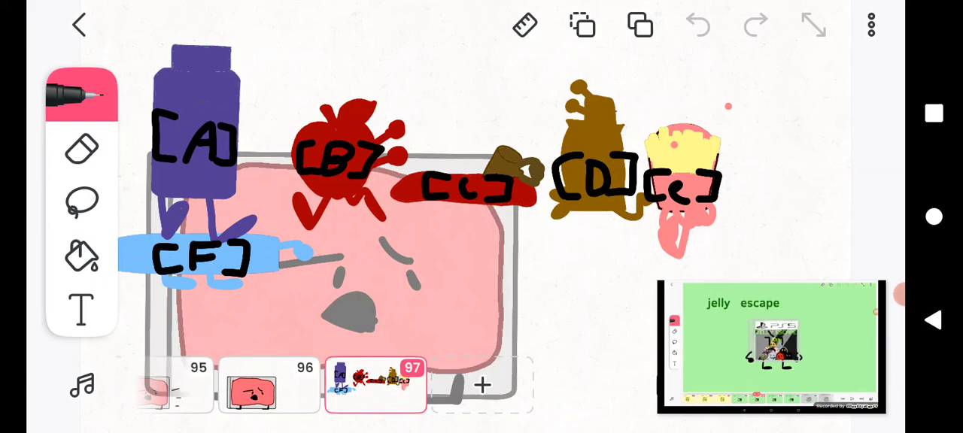